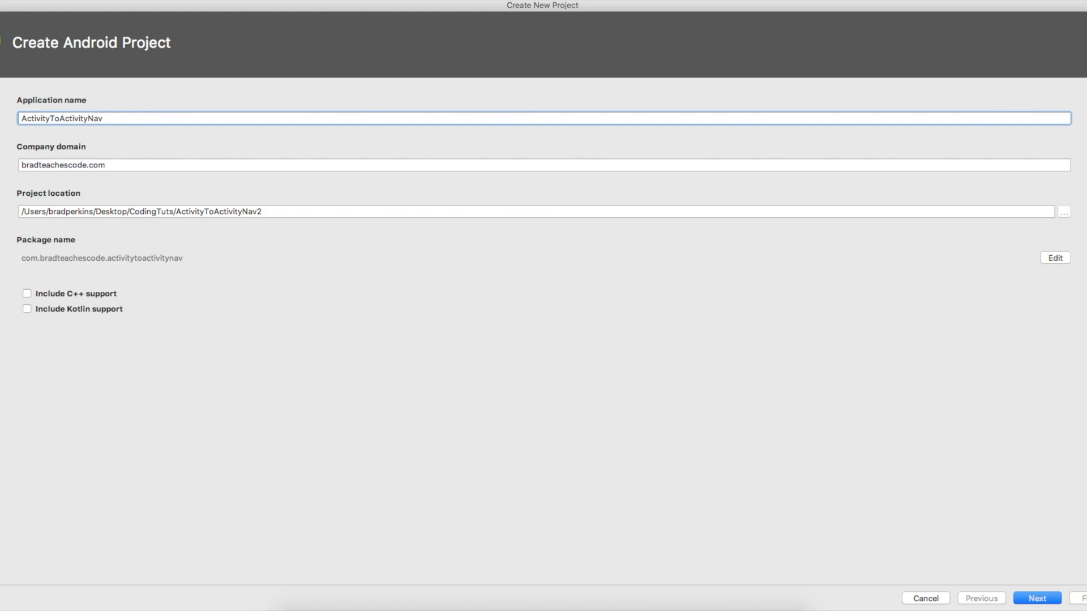
Finish the new-project wizard with Phone and Tablet API 21 and an Empty Activity named MainActivity.
click(1036, 598)
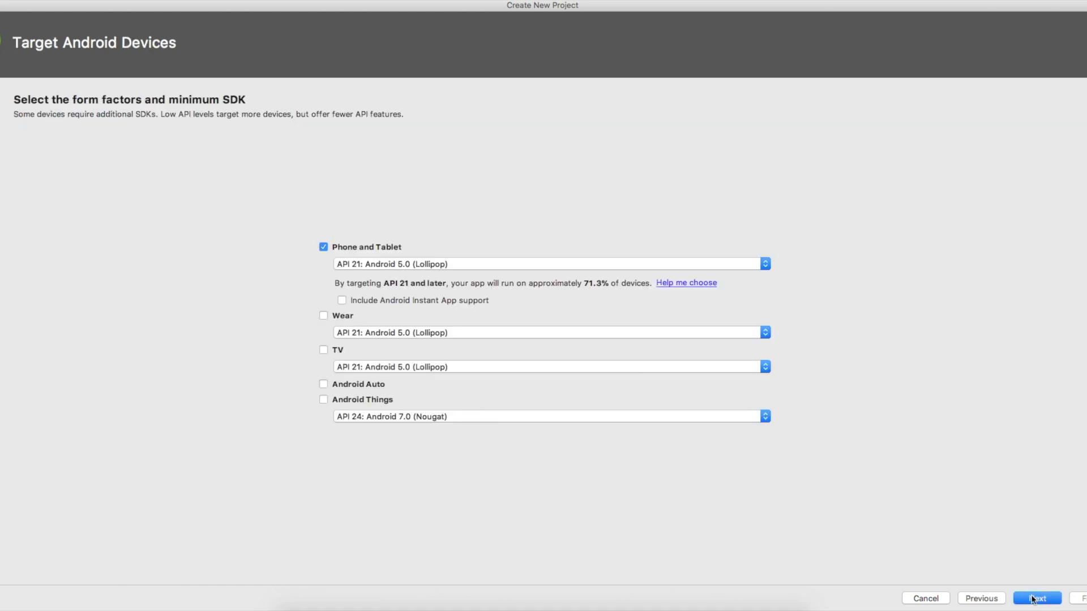
click(1035, 598)
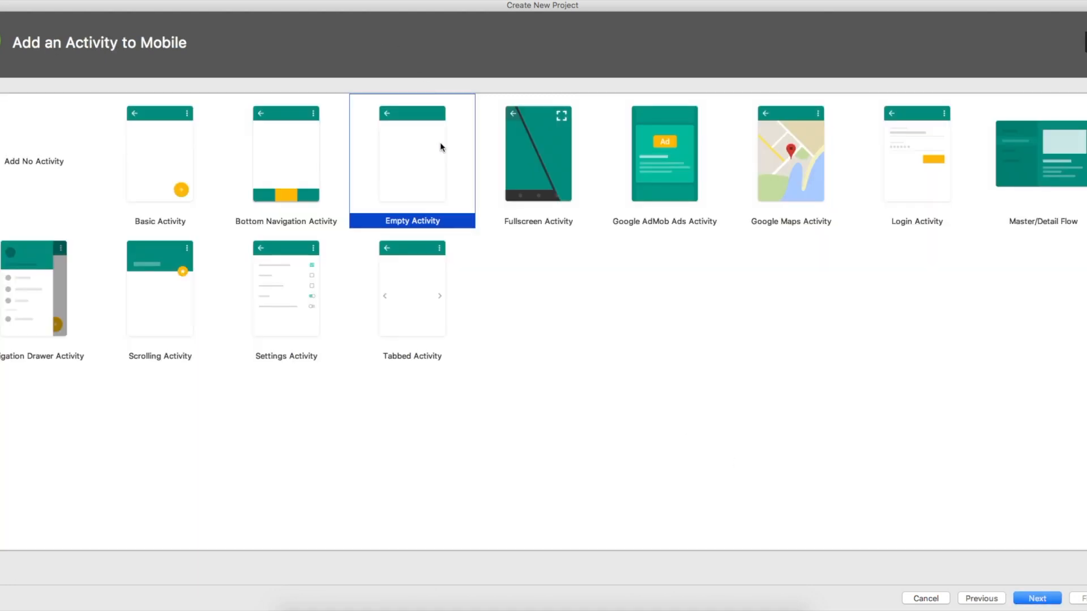
click(1036, 598)
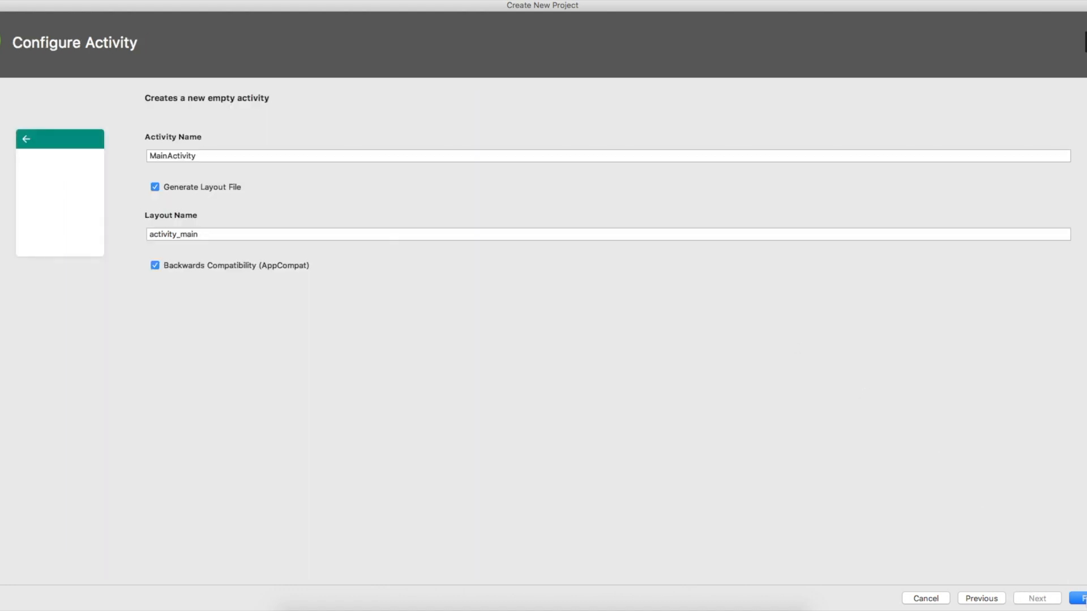
click(1081, 598)
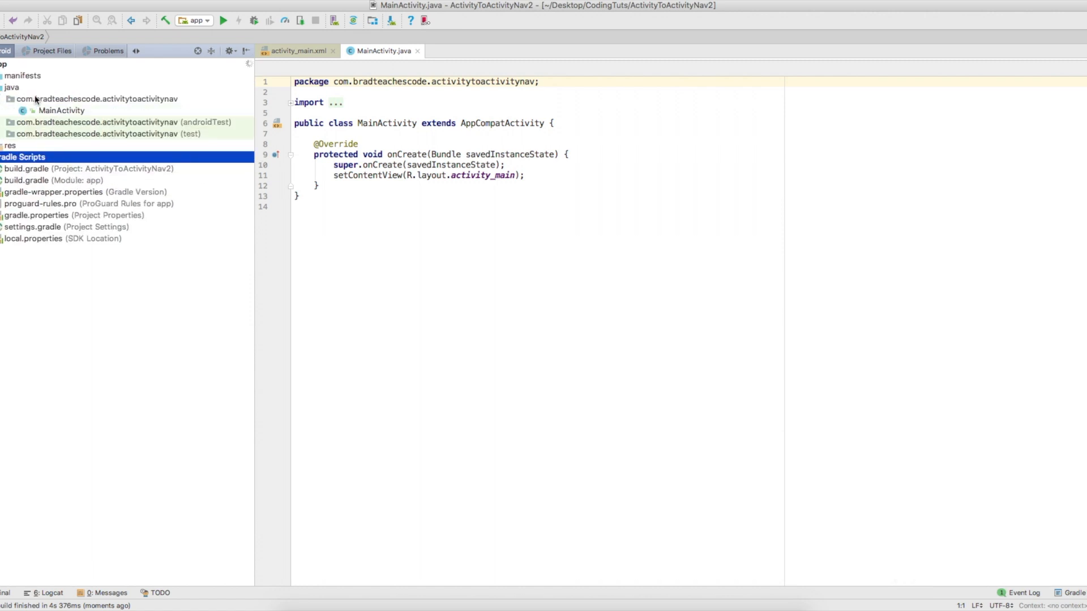
Add an empty Main2Activity with layout activity_main2 to the app package, then view the main layout.
right_click(98, 99)
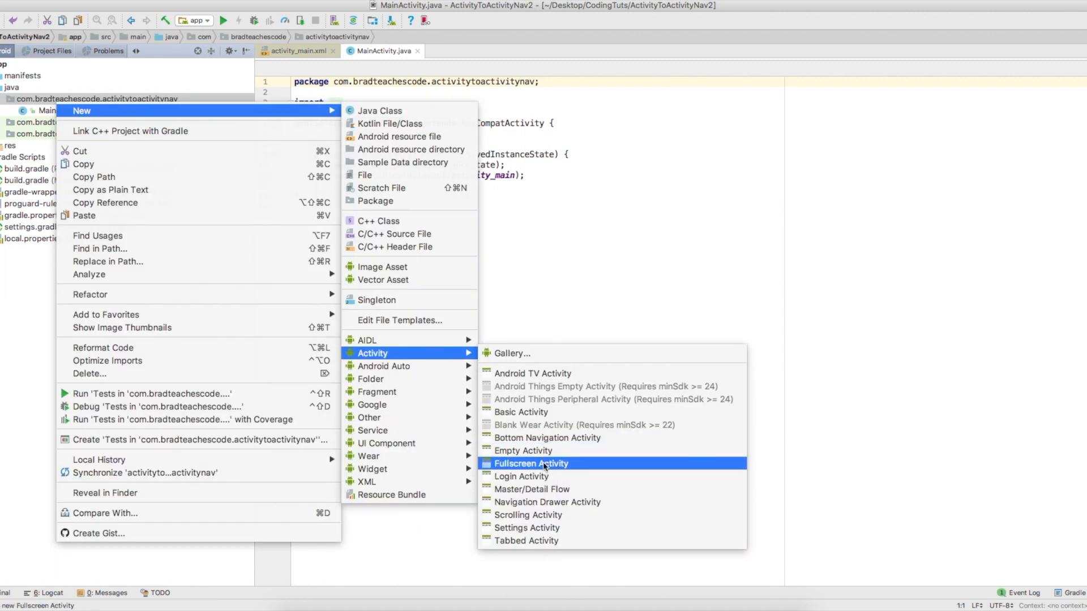
click(523, 450)
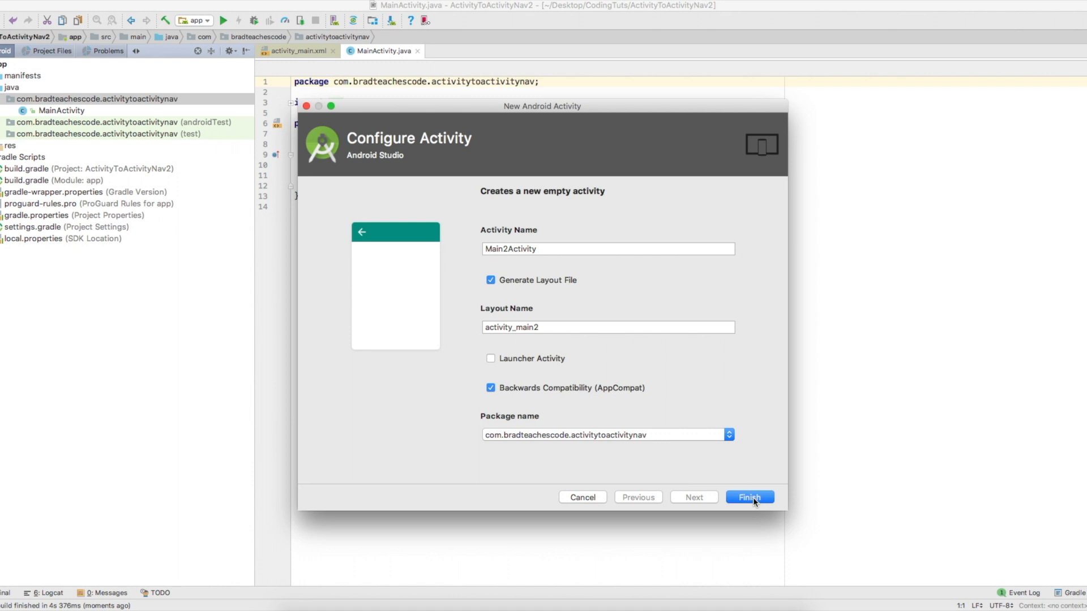
click(749, 497)
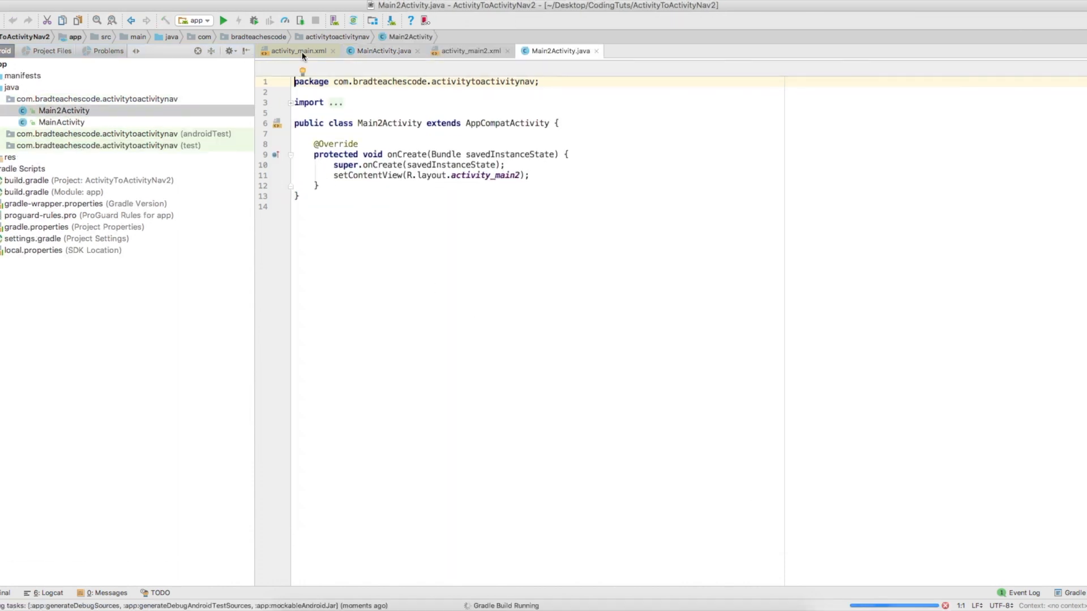
click(298, 51)
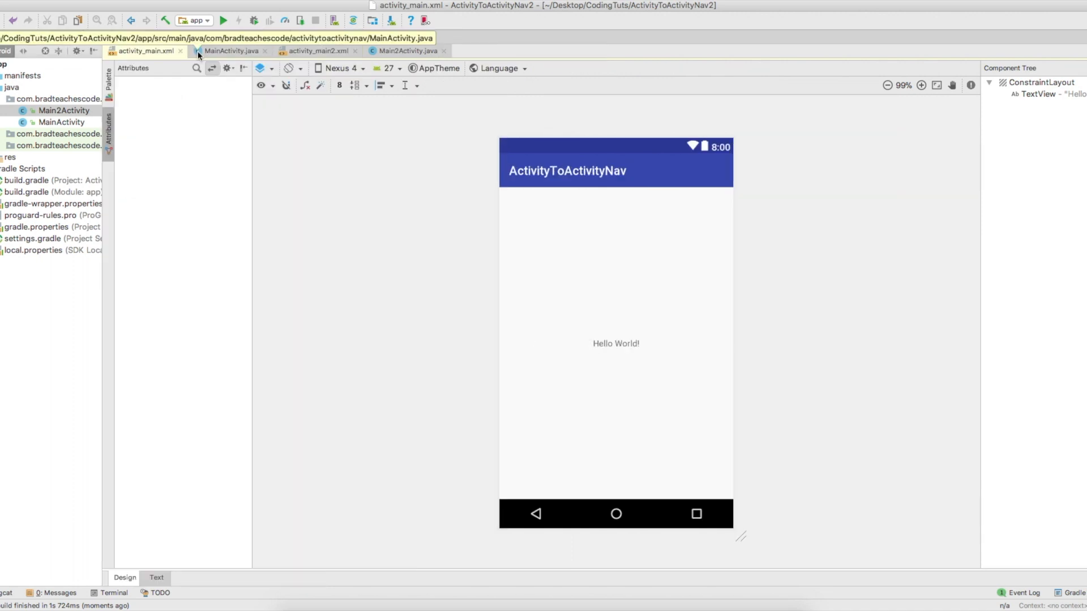
Change the Hello World TextView to read 'Activity 1' with textSize 24sp.
click(615, 343)
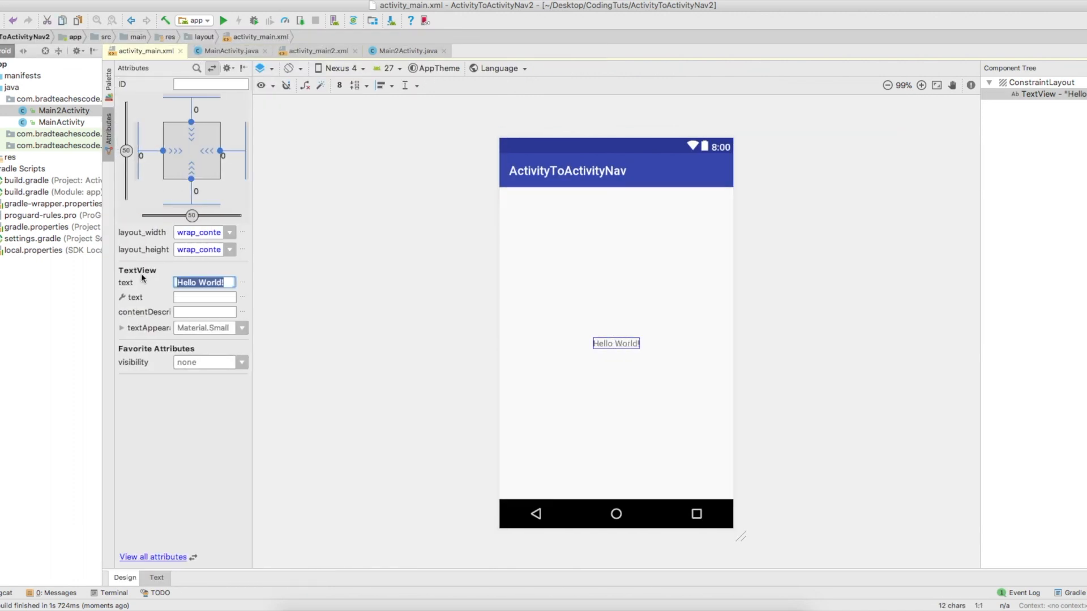
text(Activity 1)
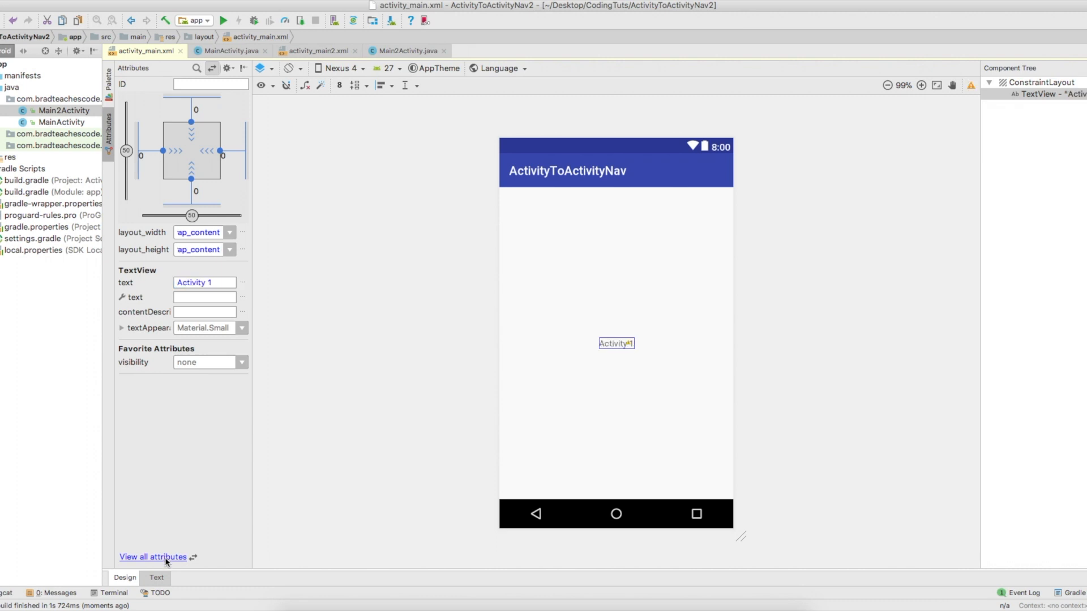
click(153, 557)
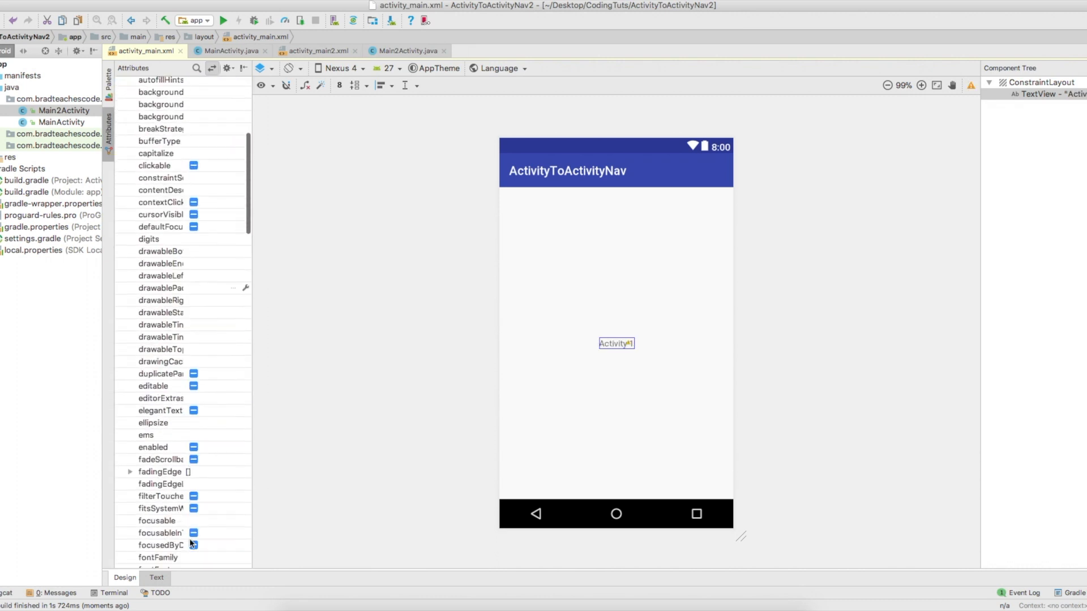
scroll(down, 3)
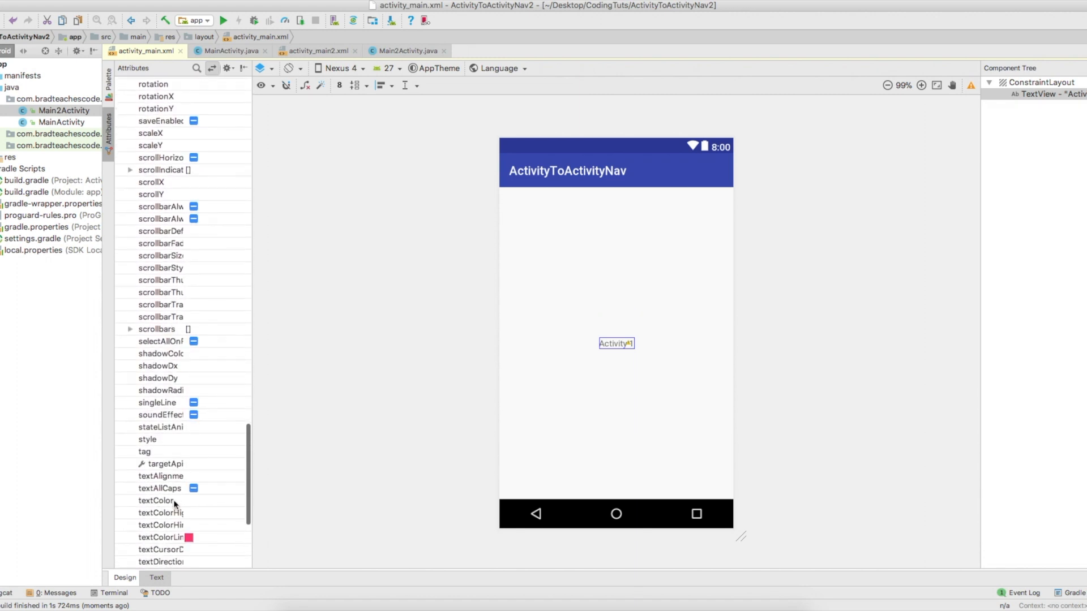
click(221, 414)
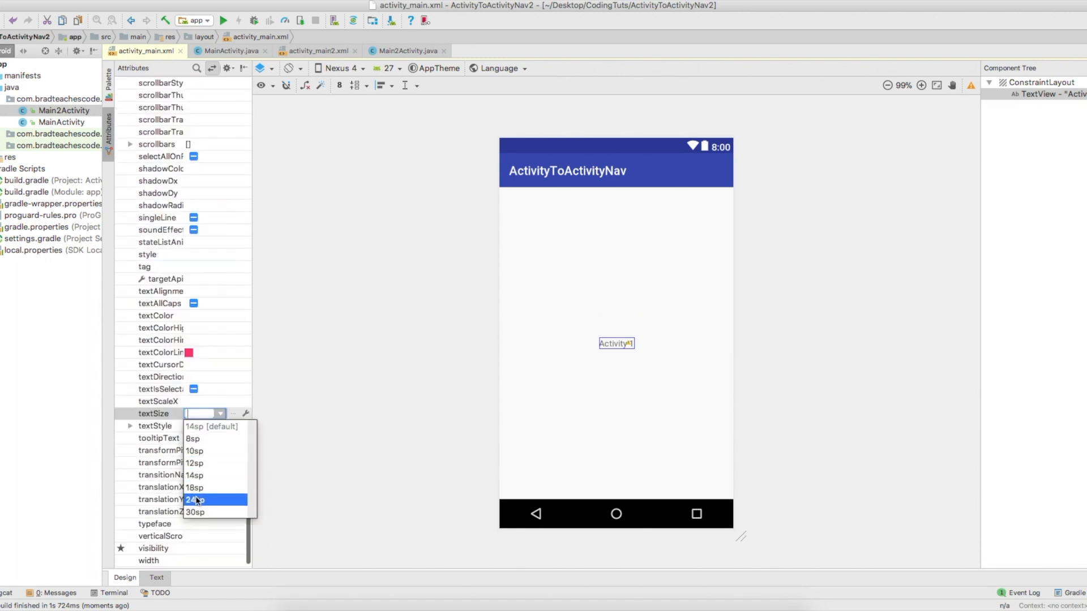
click(196, 499)
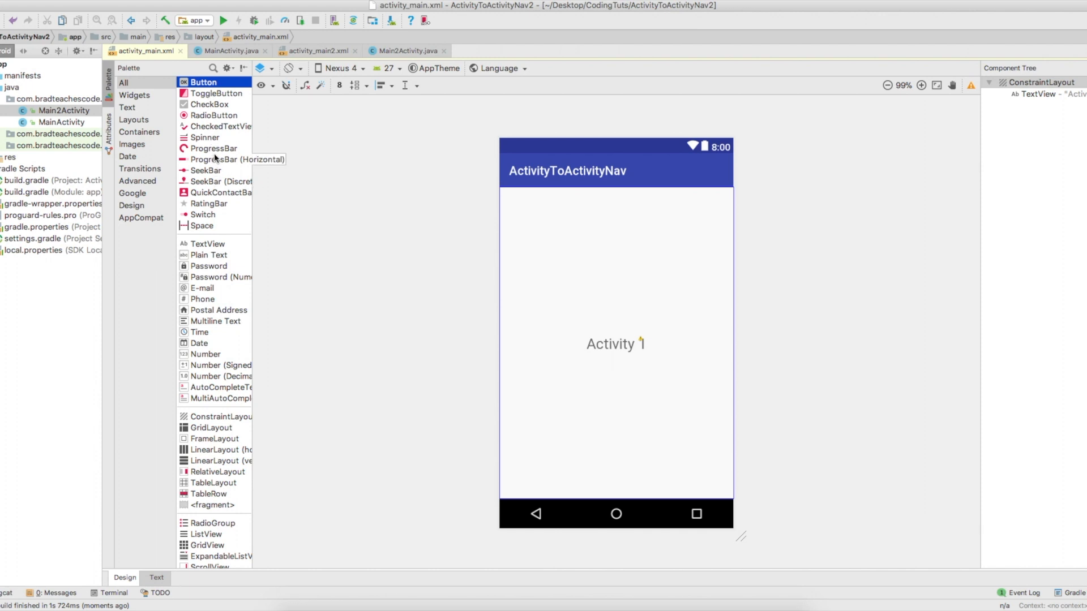
Place a Button just below the Activity 1 label and constrain it beneath the label and to the parent edges.
drag(201, 82, 616, 412)
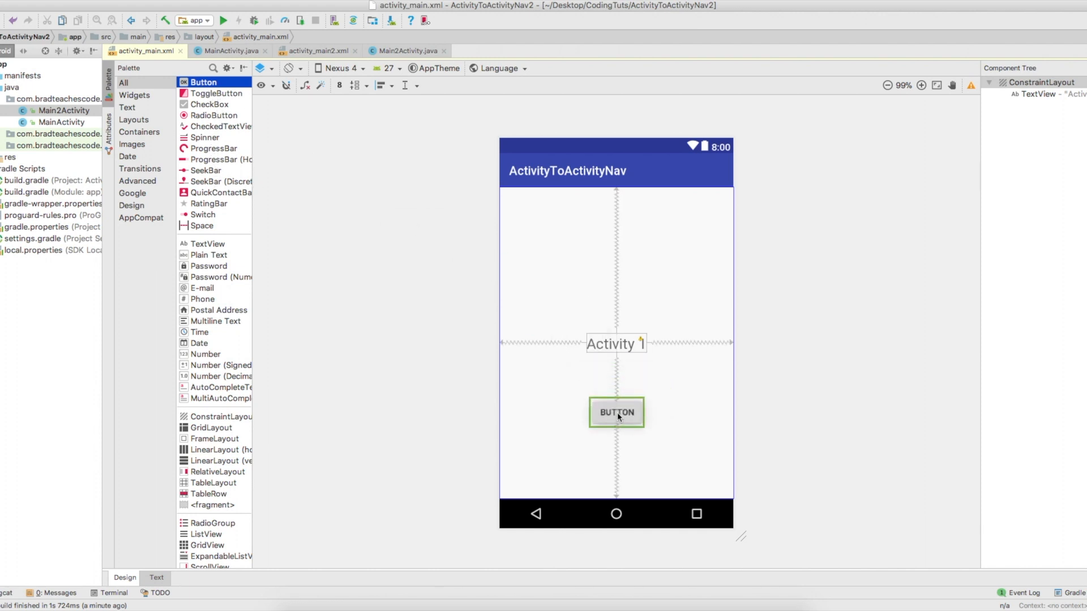
drag(616, 413, 616, 373)
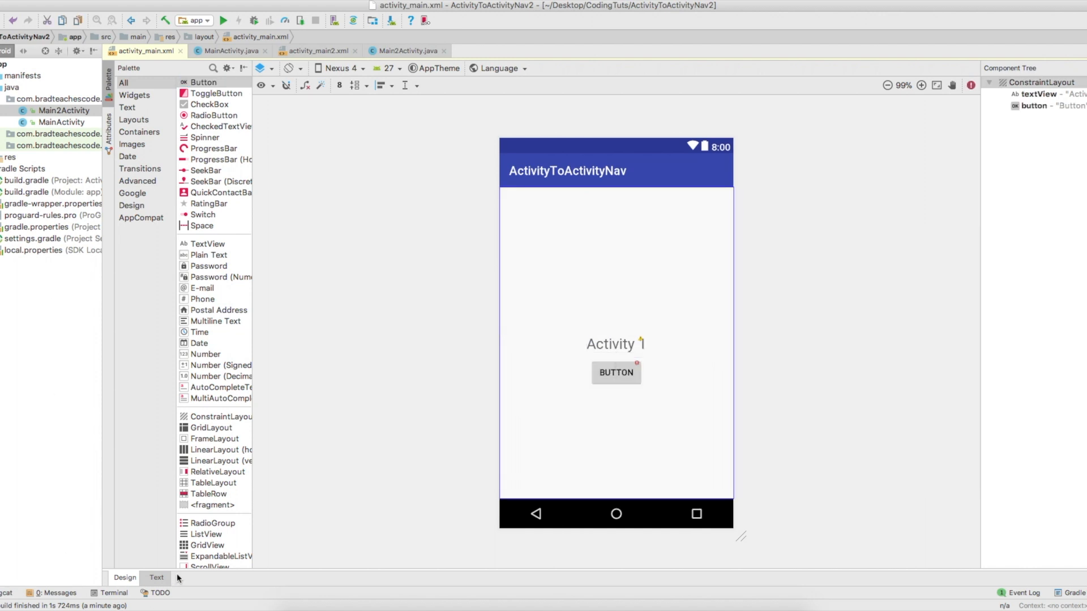
mouse_move(836, 252)
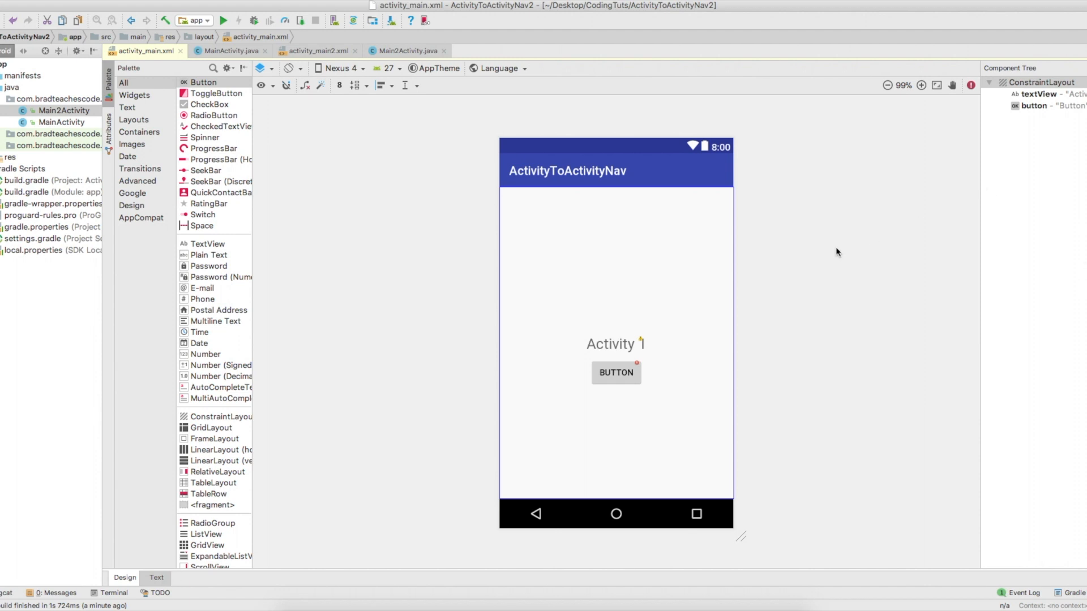
click(156, 577)
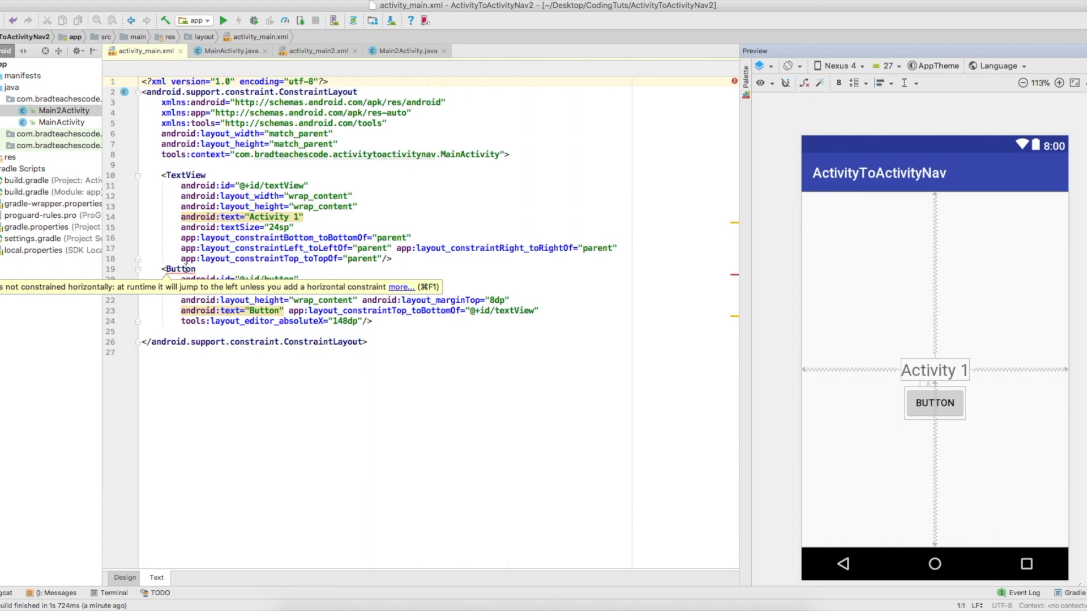
click(124, 577)
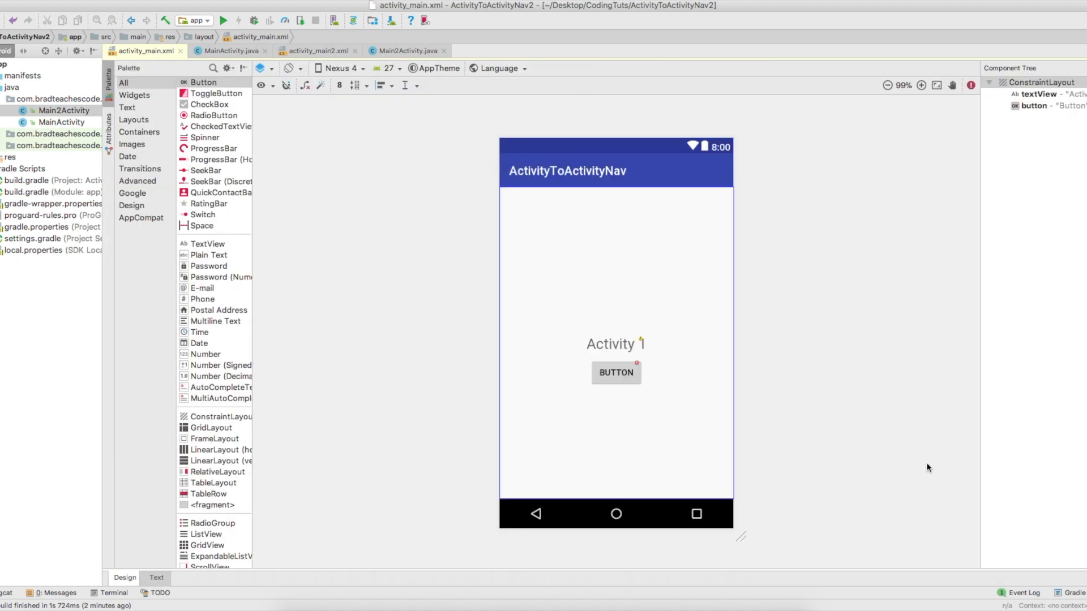
click(616, 373)
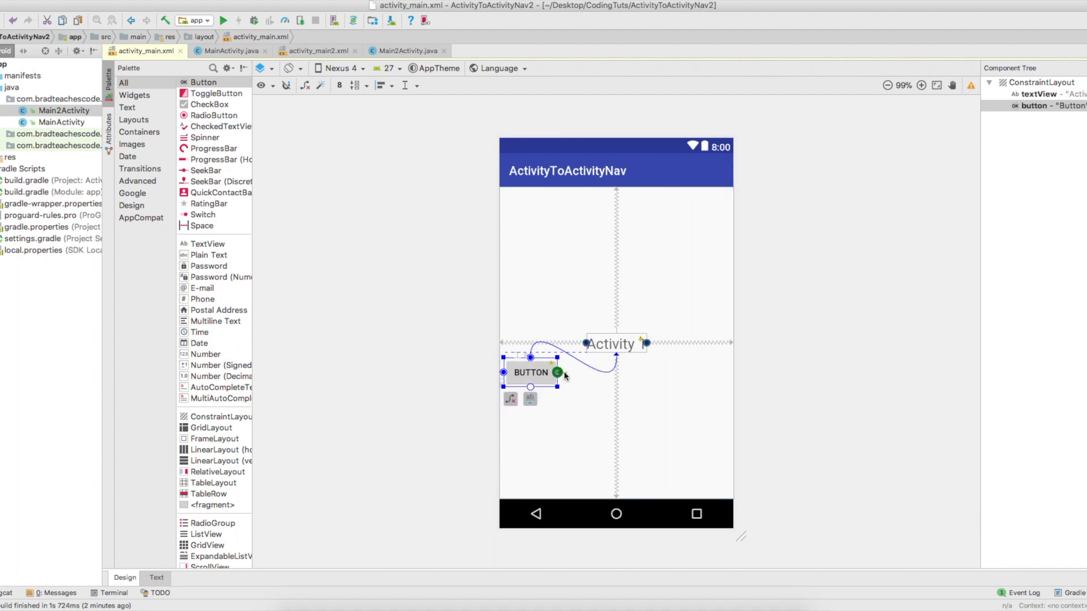
drag(529, 372, 616, 372)
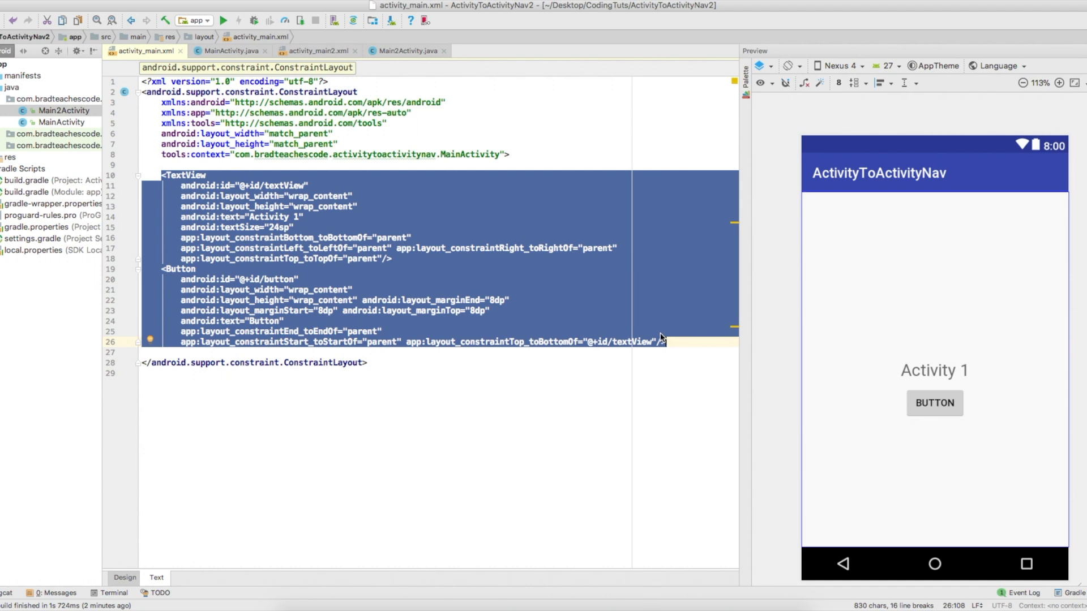
Paste the label and button XML into activity_main2, renamed to 'Activity 2' and button2, then show MainActivity.java.
click(316, 51)
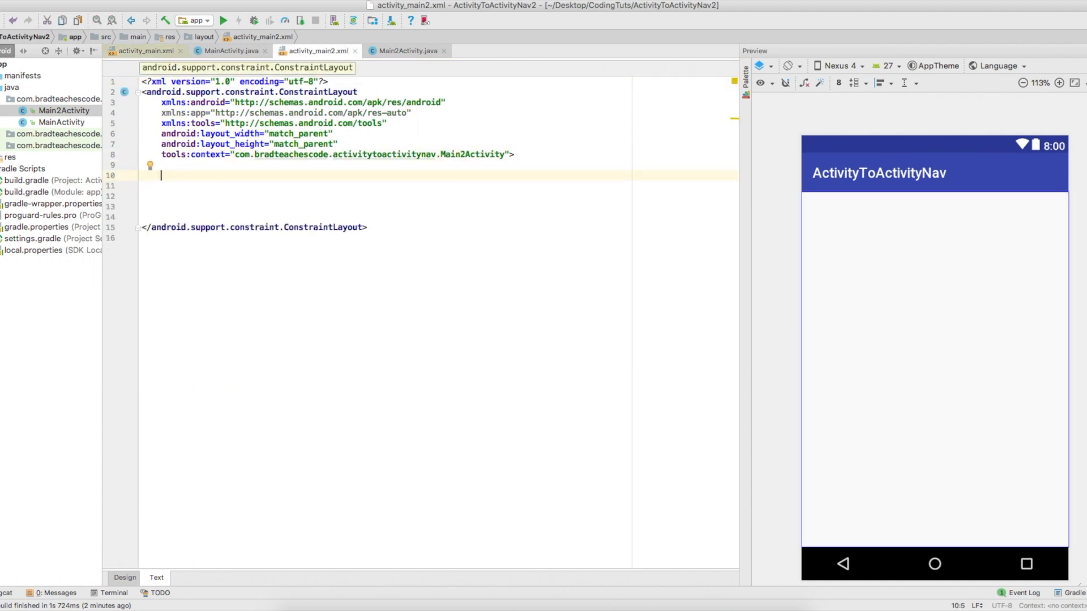
click(124, 578)
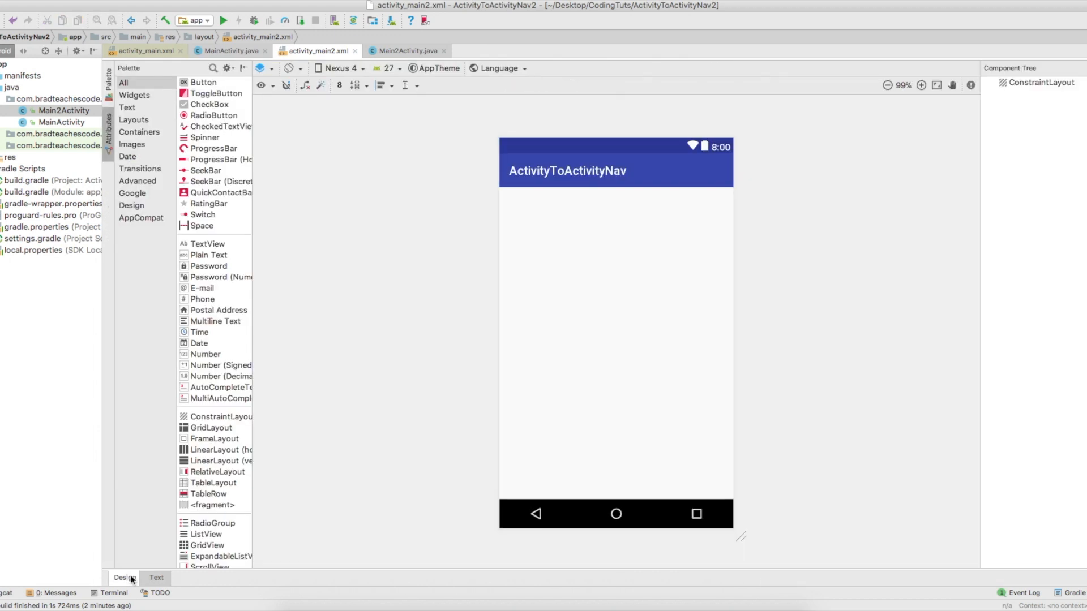
click(156, 577)
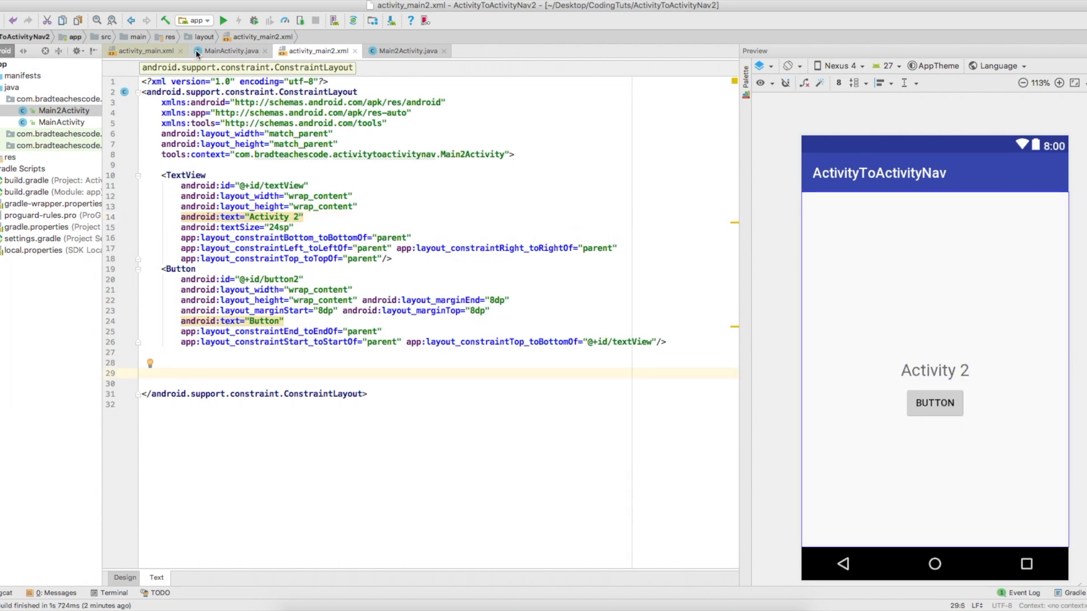
click(231, 51)
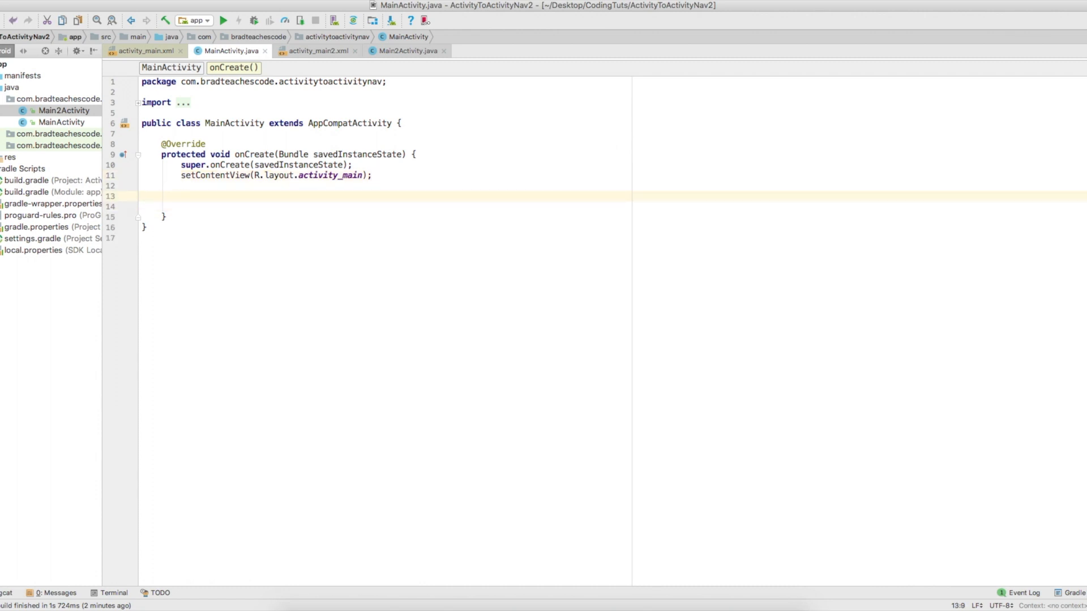
Write Button btn = findViewById(R.id.button) and attach a new View.OnClickListener with an empty onClick.
text(Button btn = findViewById()
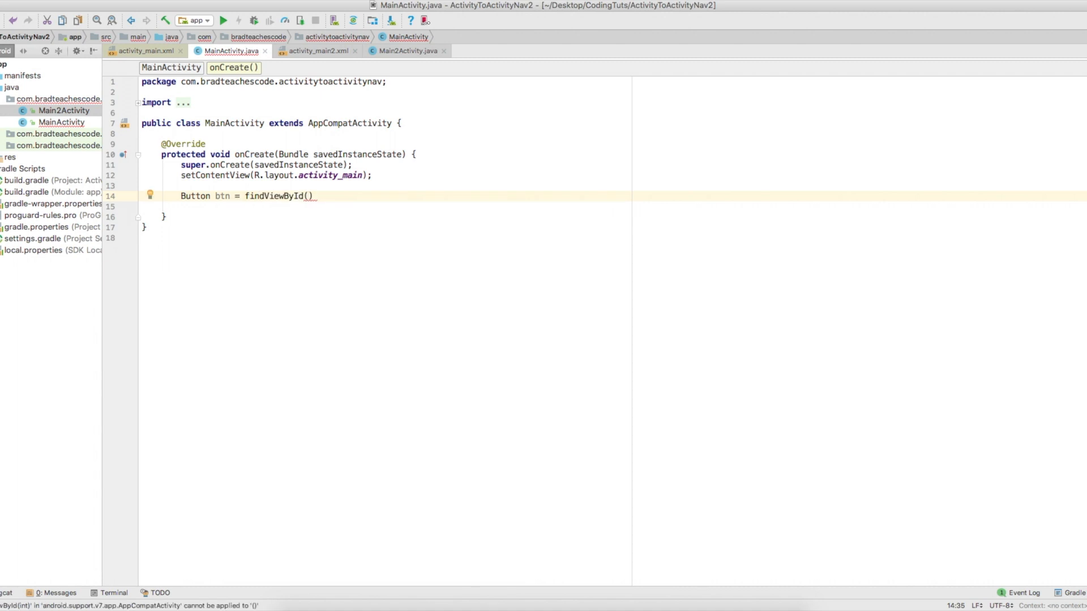
text(R.id.button)
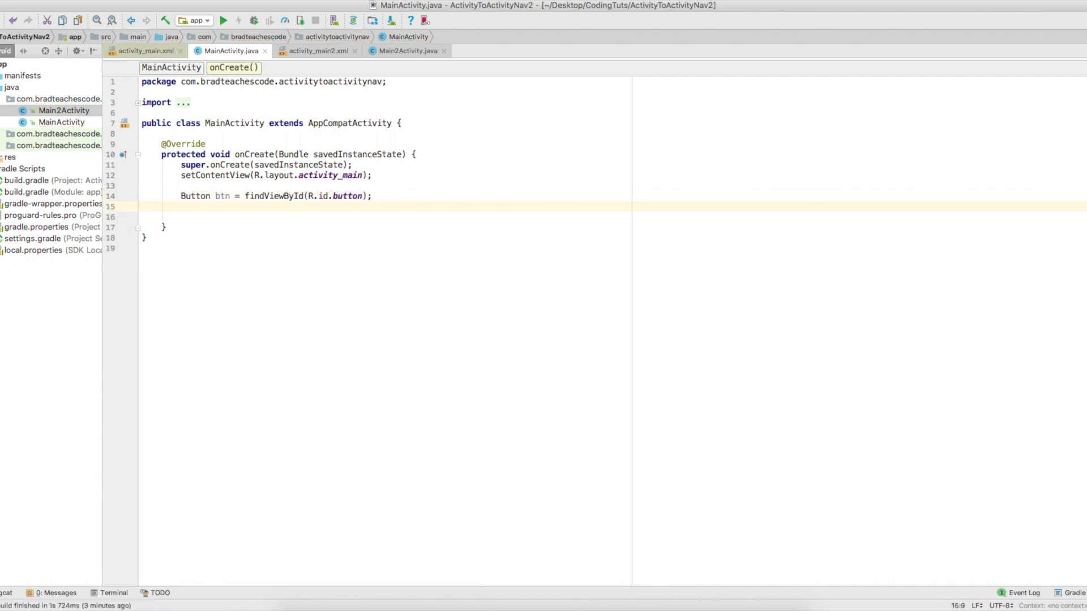
text(btn)
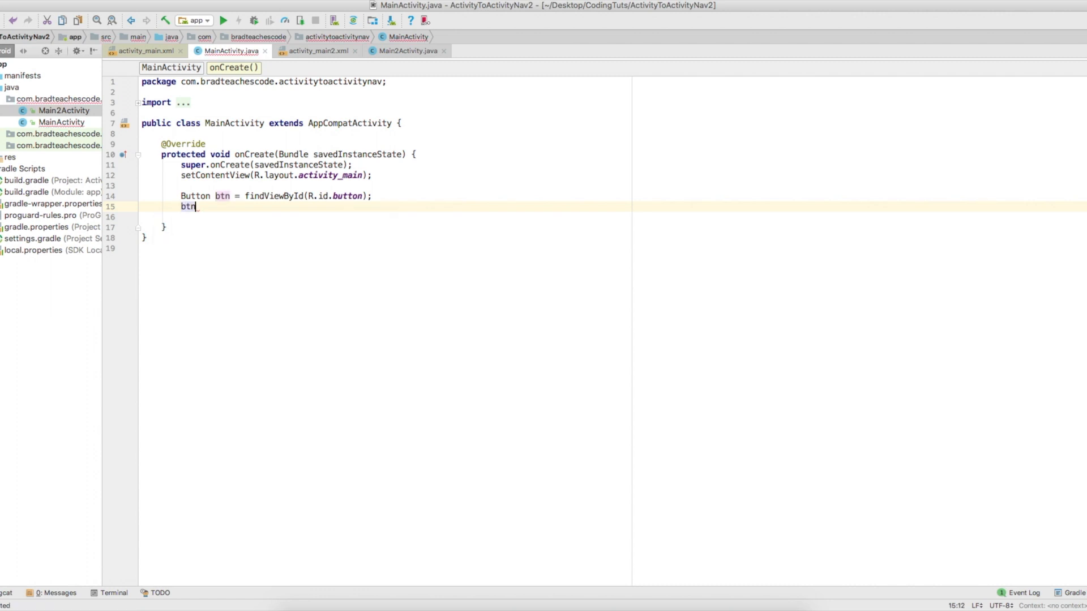
text(.S)
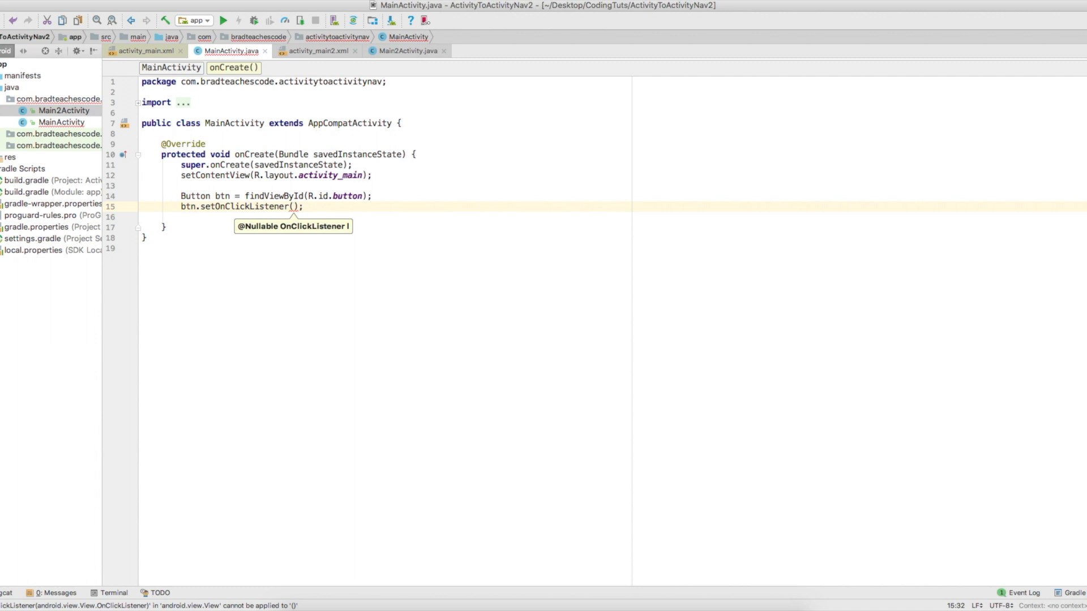
text(new)
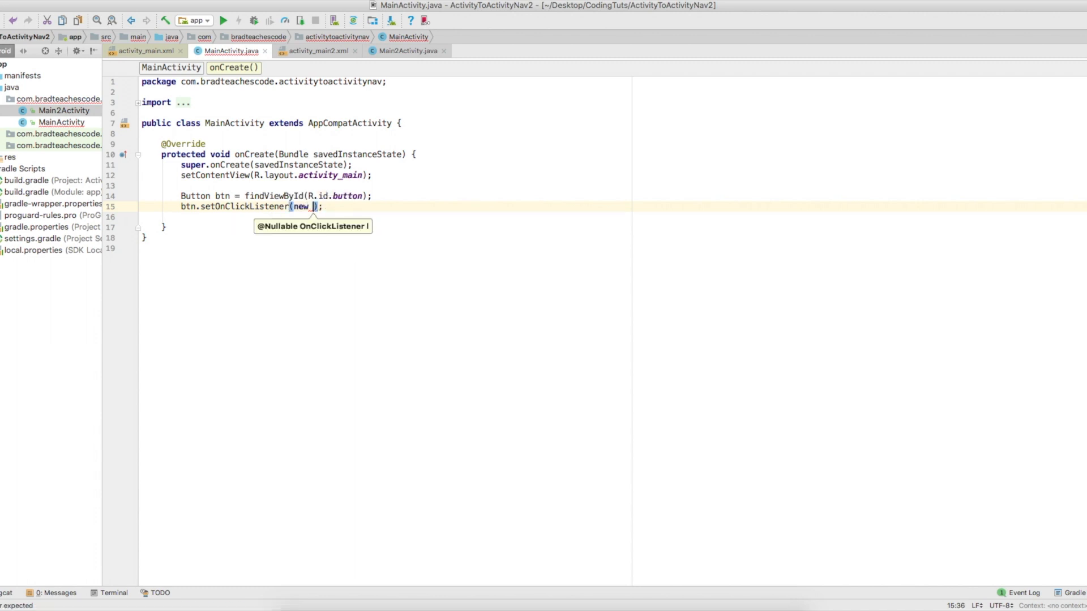
text(OnClickListener()
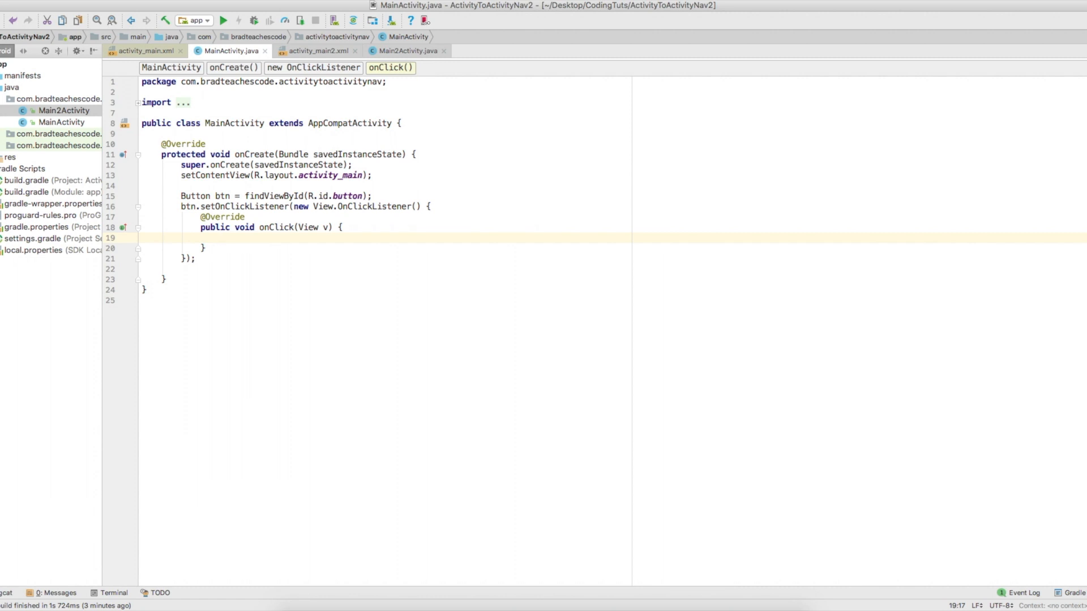
Inside onClick, create Intent intent = new Intent(MainActivity.this, Main2Activity.class).
text(In)
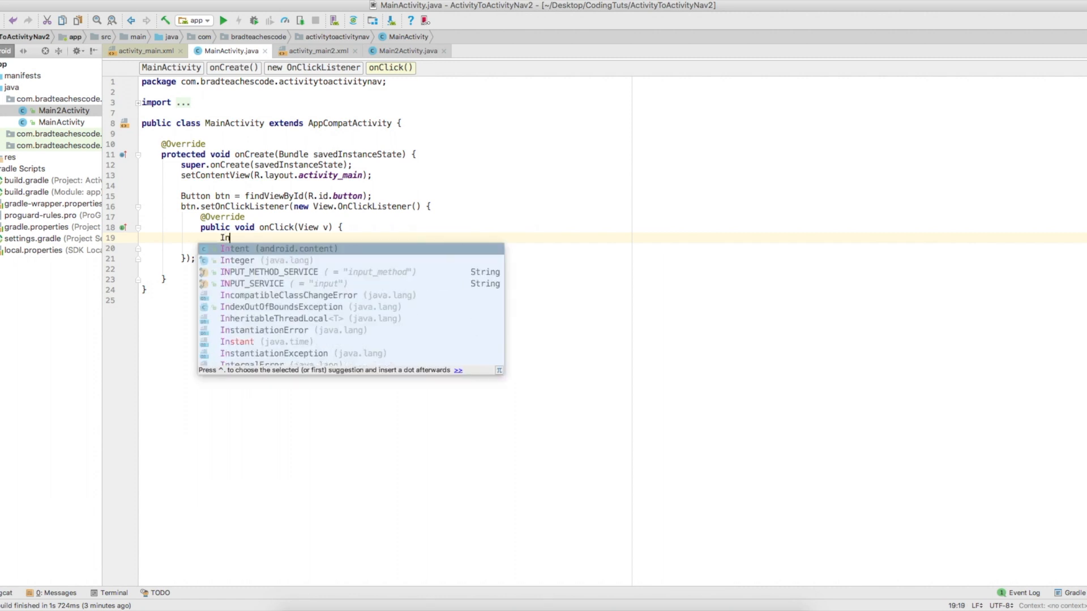
key(Tab)
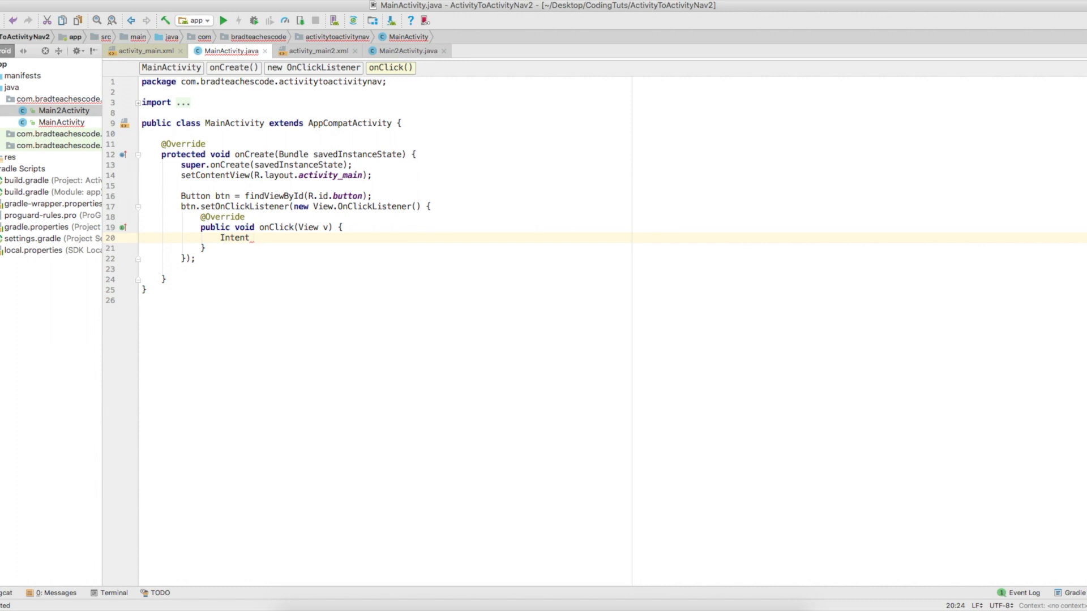
text(intent =)
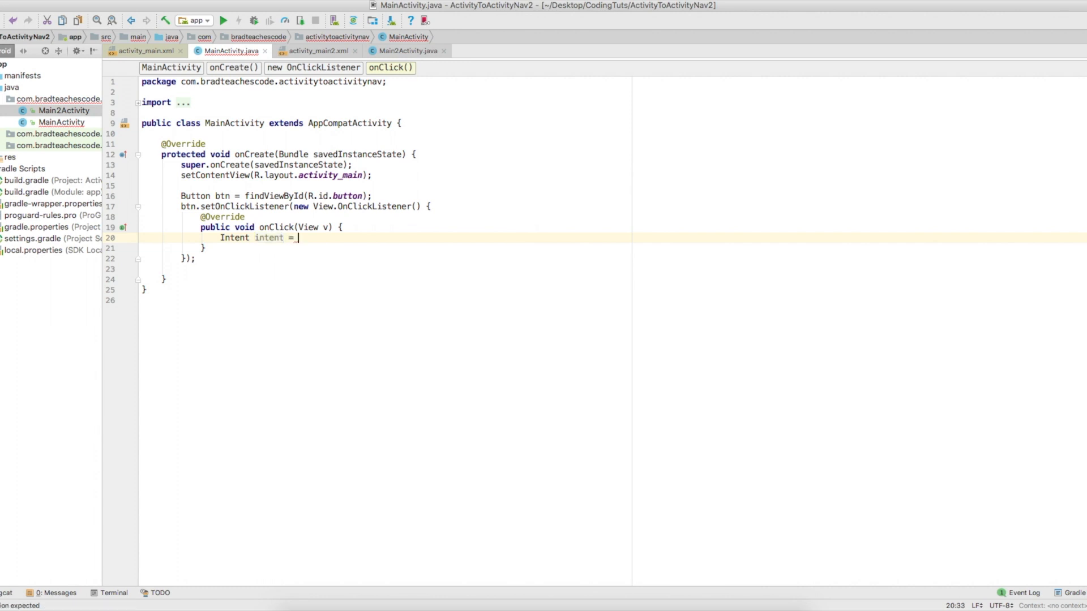
text(new Intent()
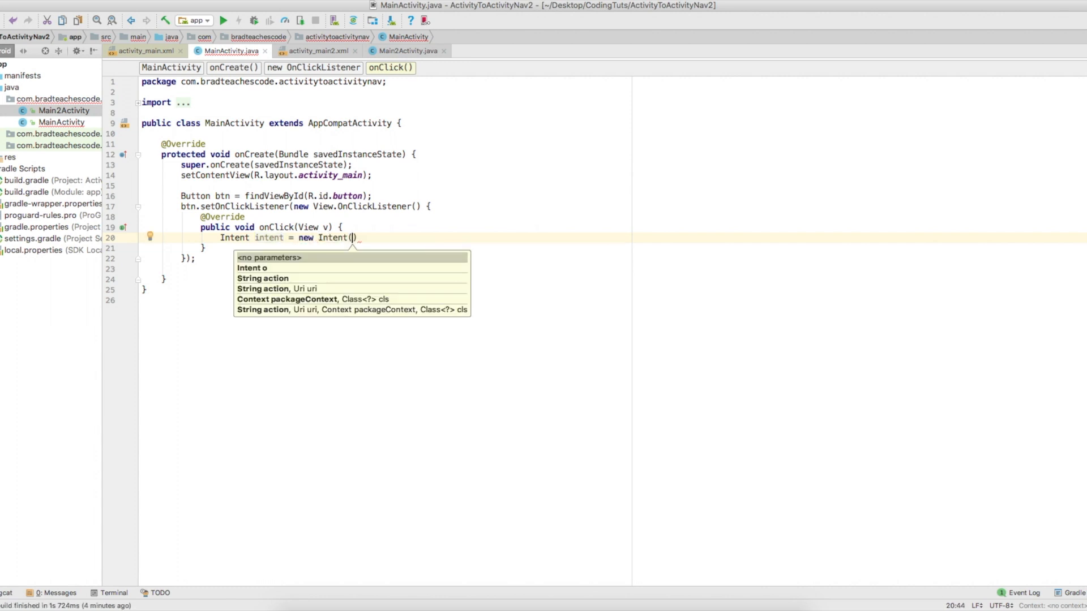
text(M)
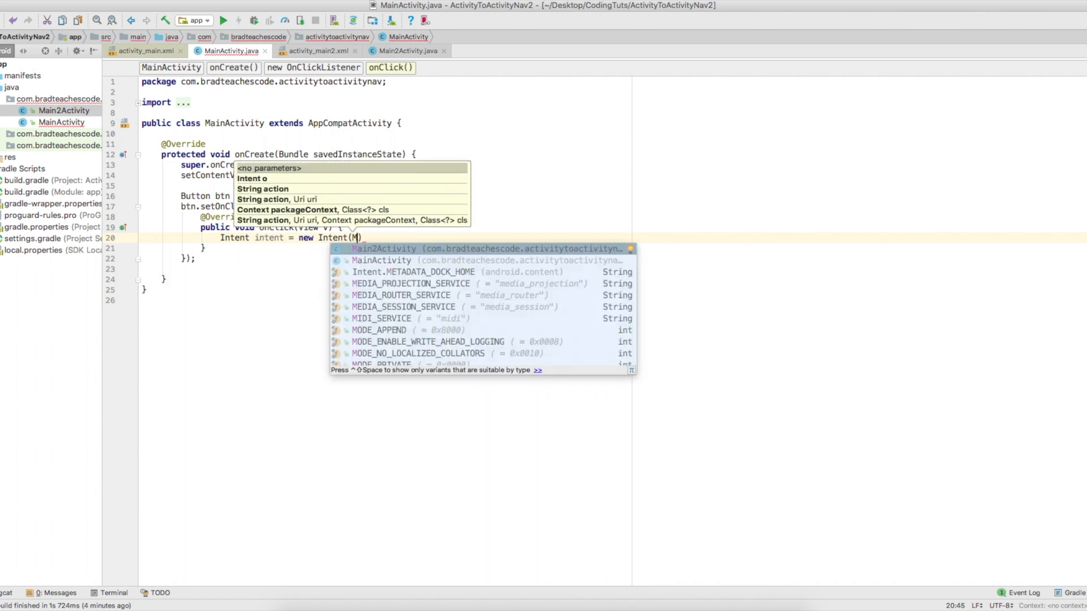
text(ainActivity.this,)
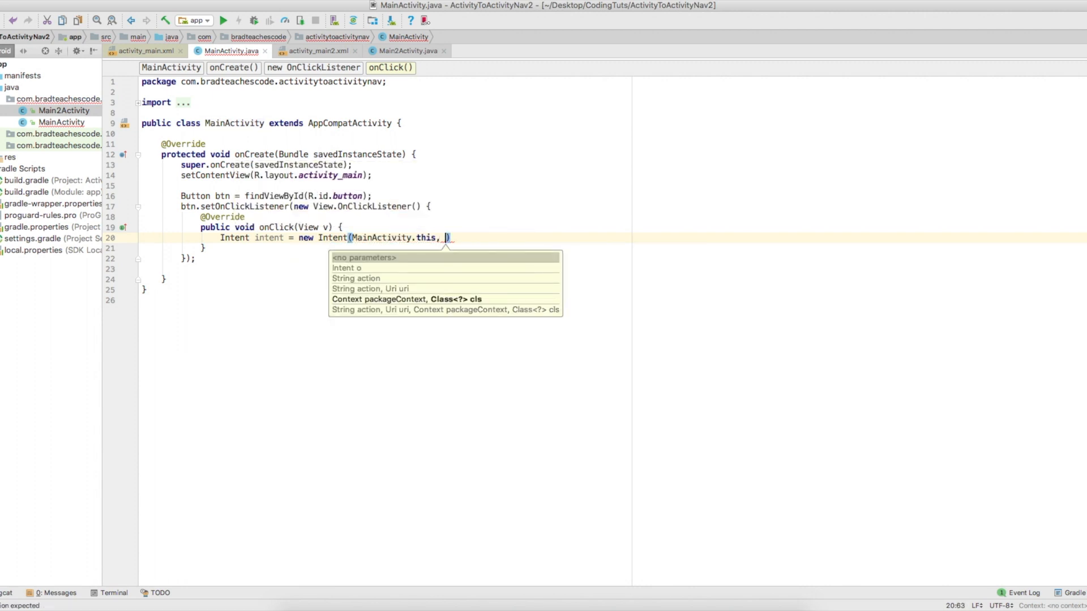
text(Main2Activity.clas)
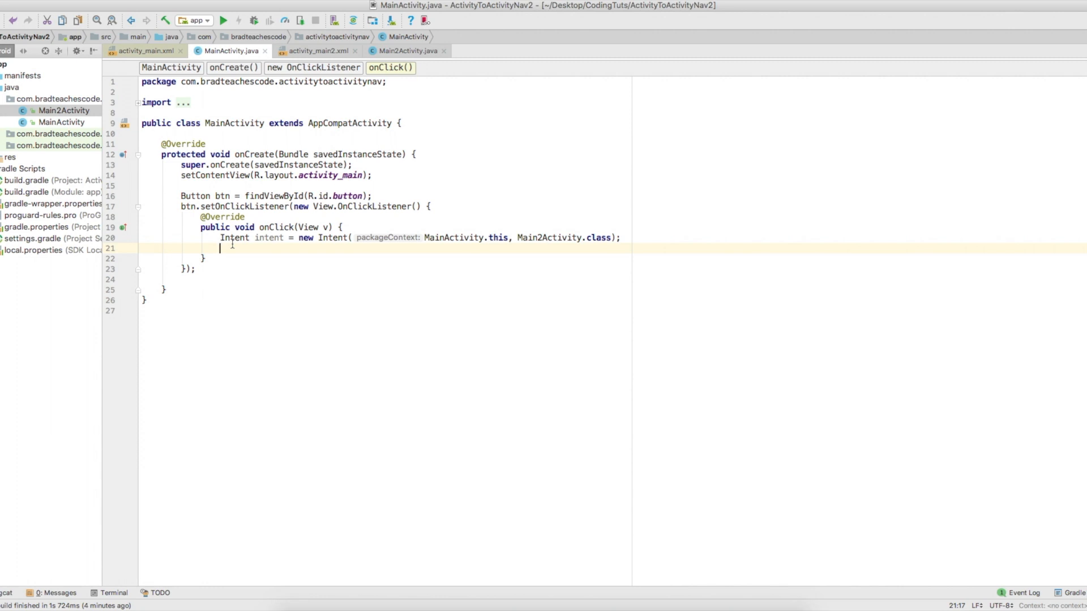
Call startActivity(intent) to launch the second activity on click.
text(startActivity();)
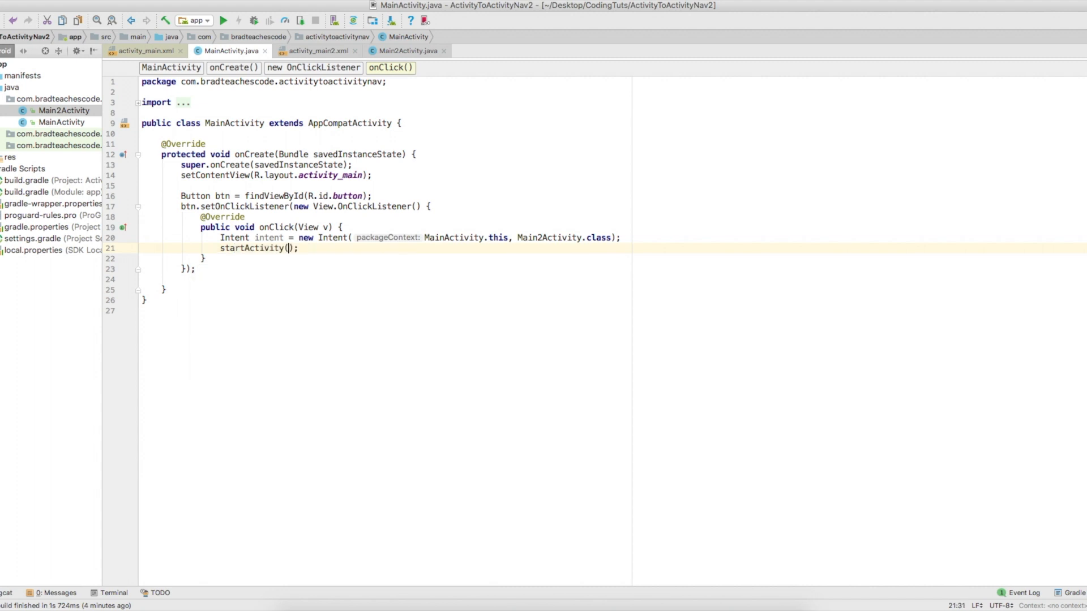
text(in)
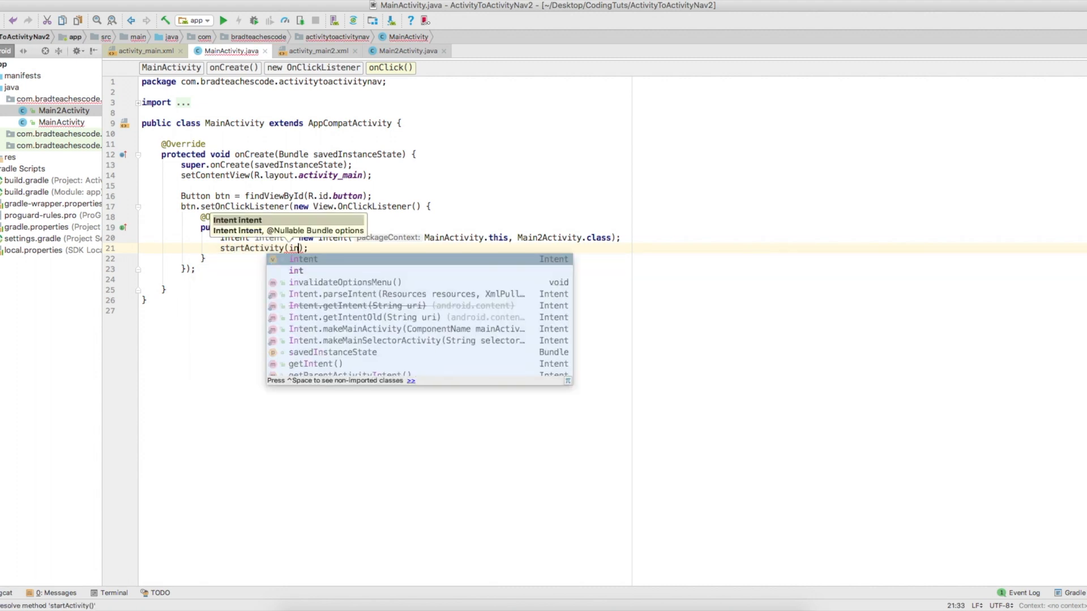
key(Enter)
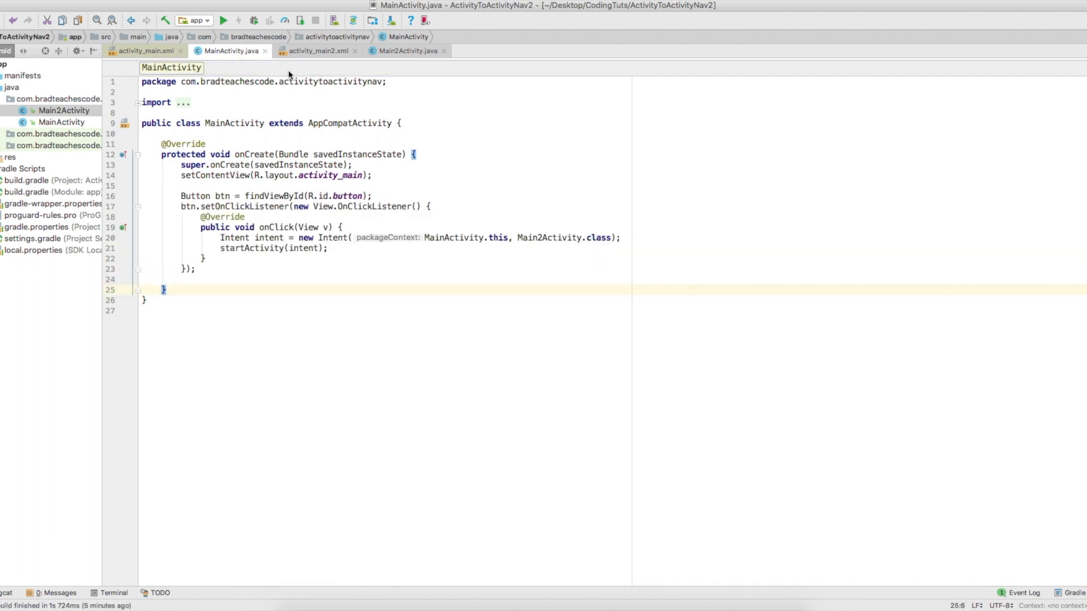
In Main2Activity.java, paste the listener for button2 with an Intent from Main2Activity back to MainActivity.
click(408, 51)
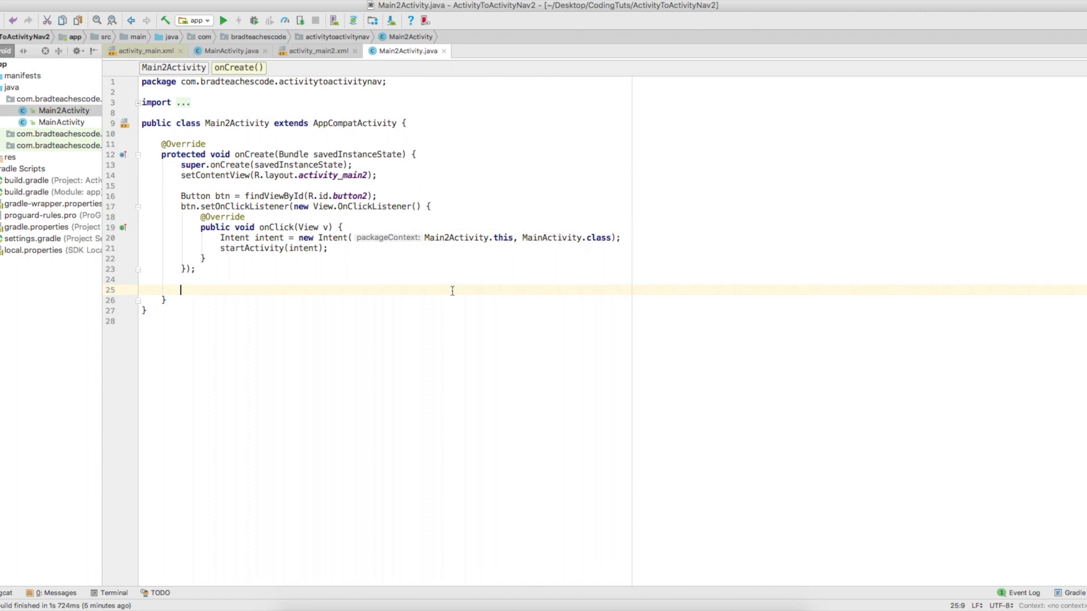
mouse_move(314, 292)
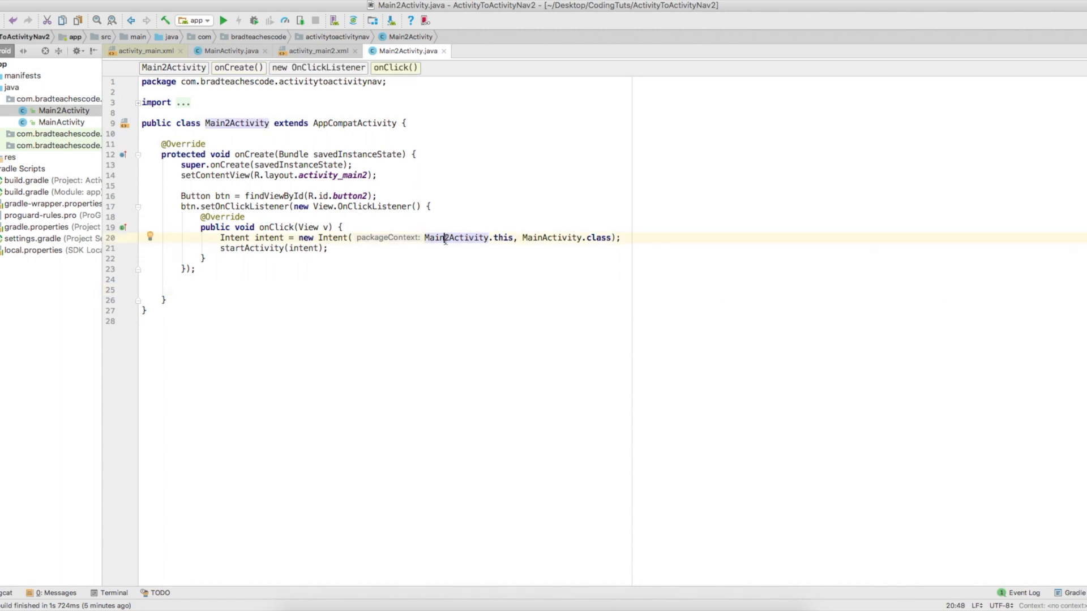
double_click(456, 237)
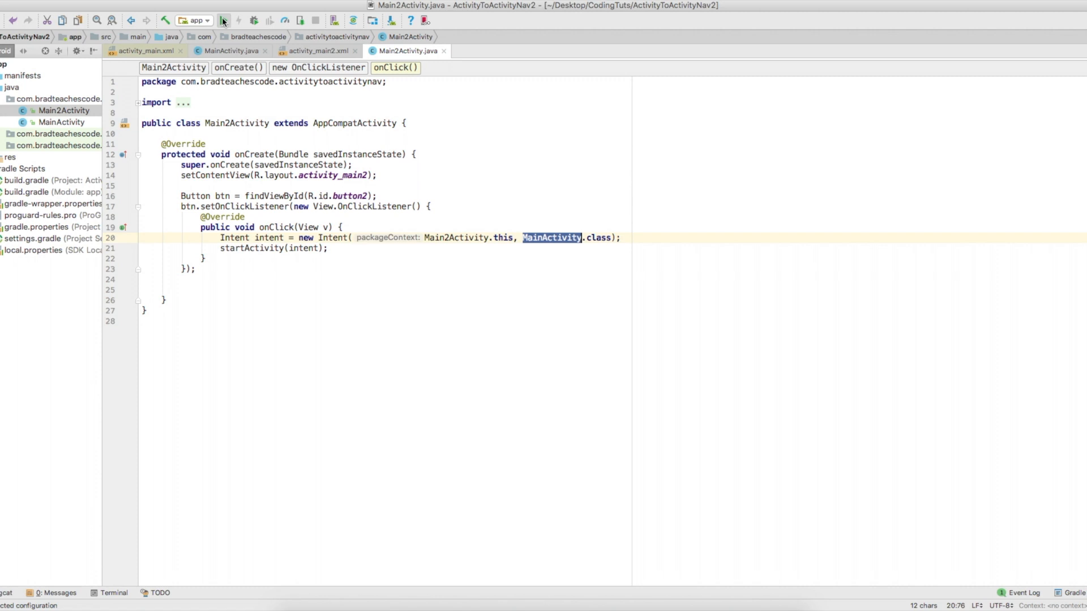
Run the app on the Nexus 5X emulator and tap BUTTON to go to Activity 2 and back to Activity 1.
click(223, 20)
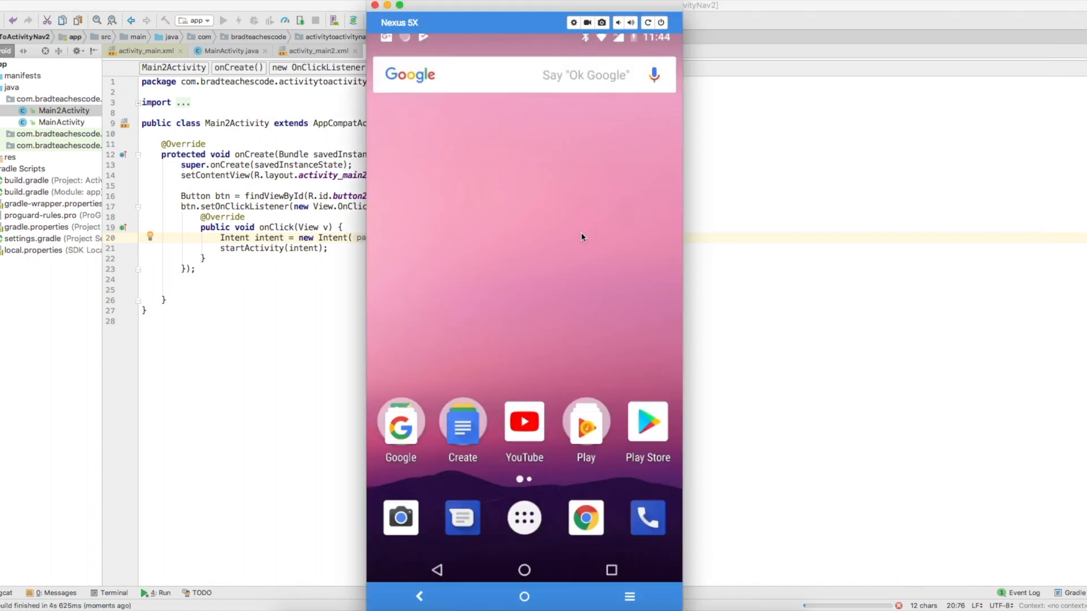
click(223, 20)
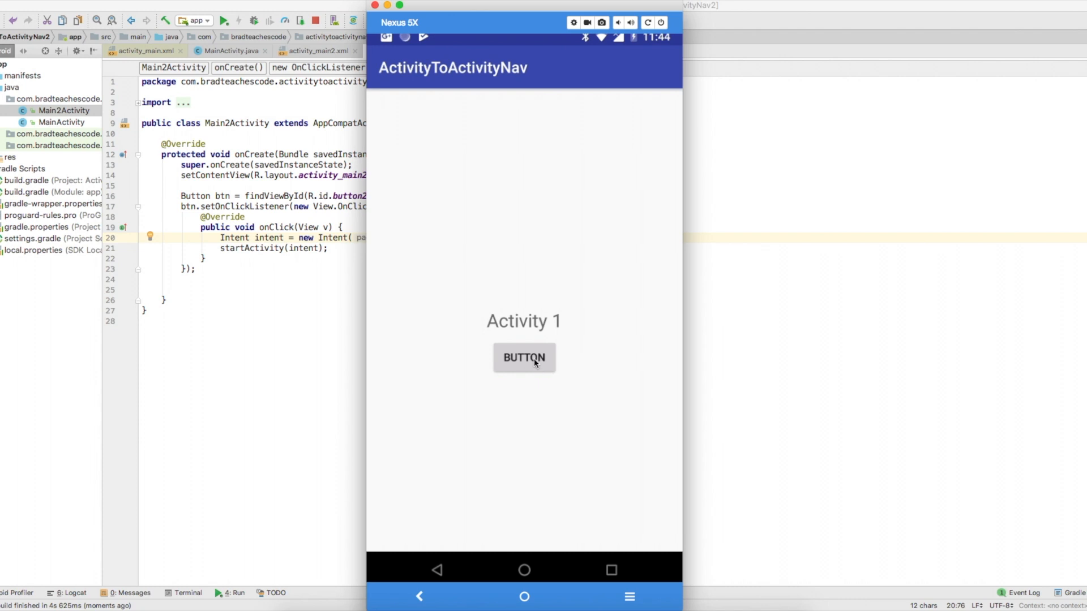
mouse_move(526, 367)
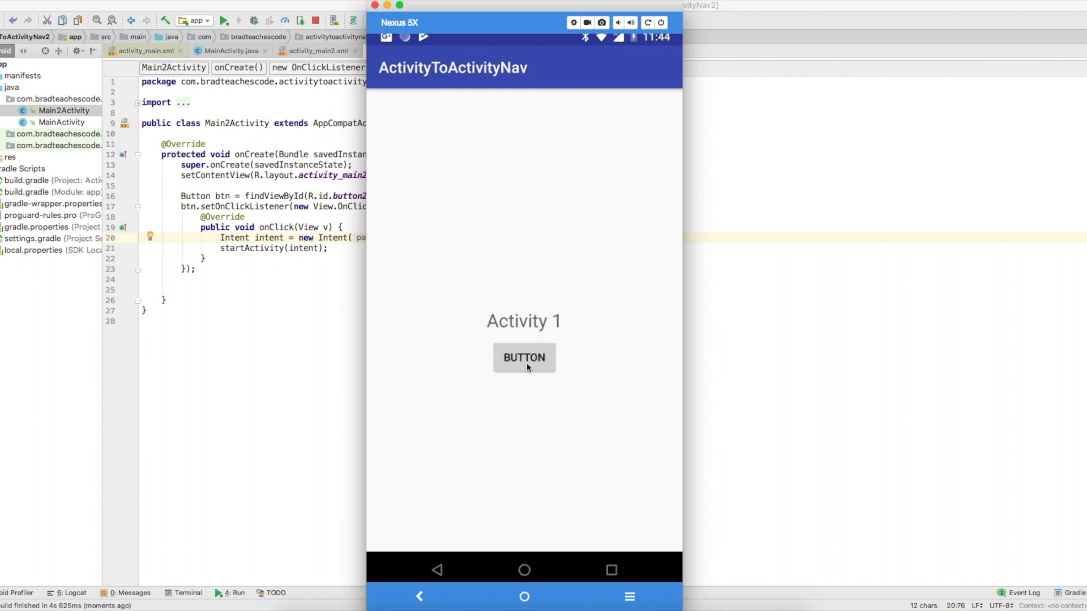
click(523, 357)
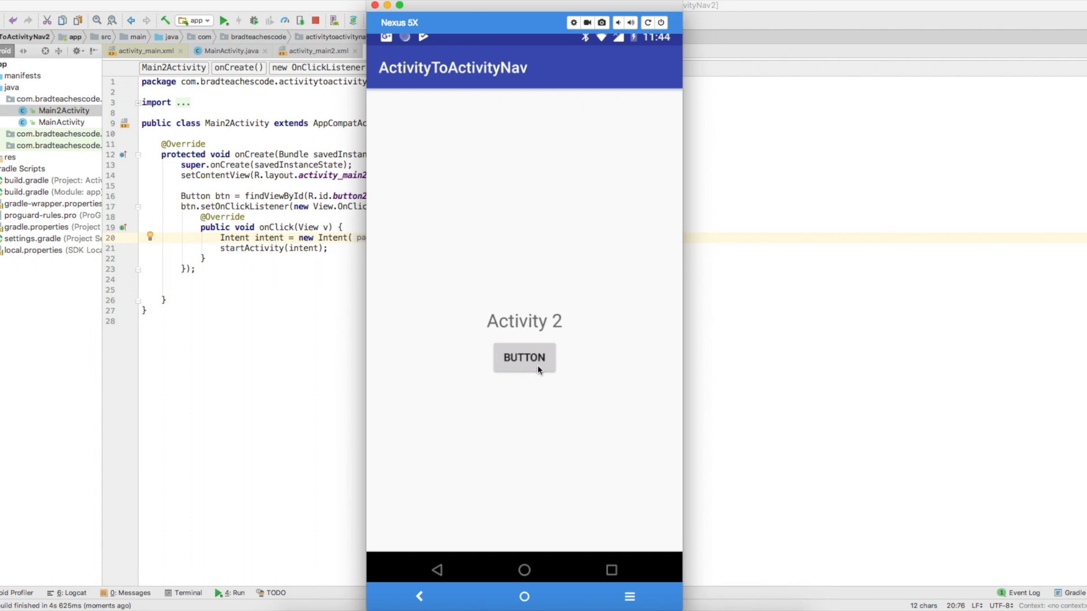
click(523, 357)
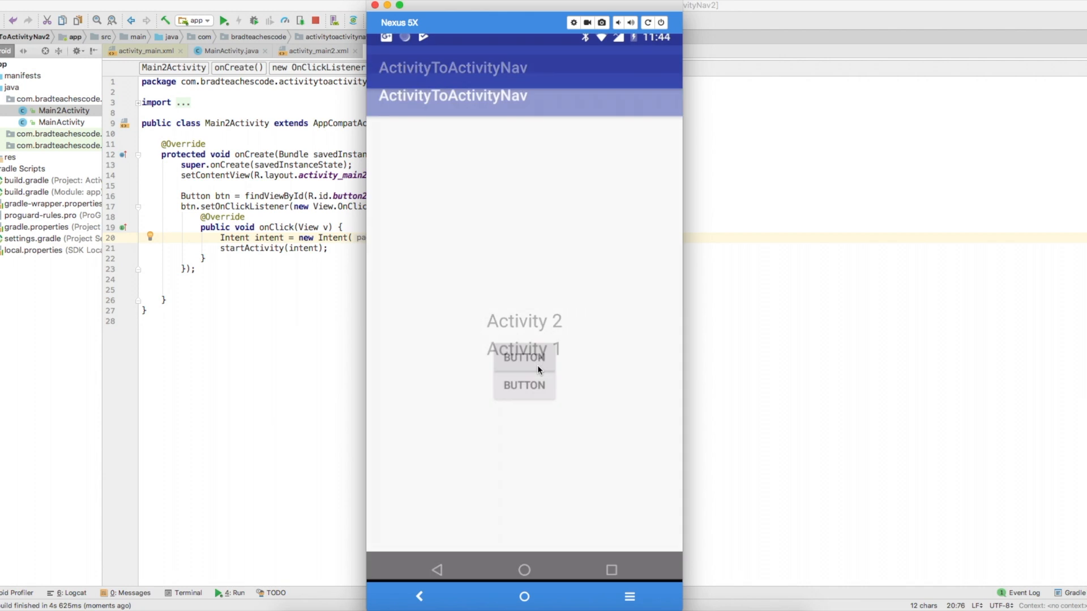
click(142, 51)
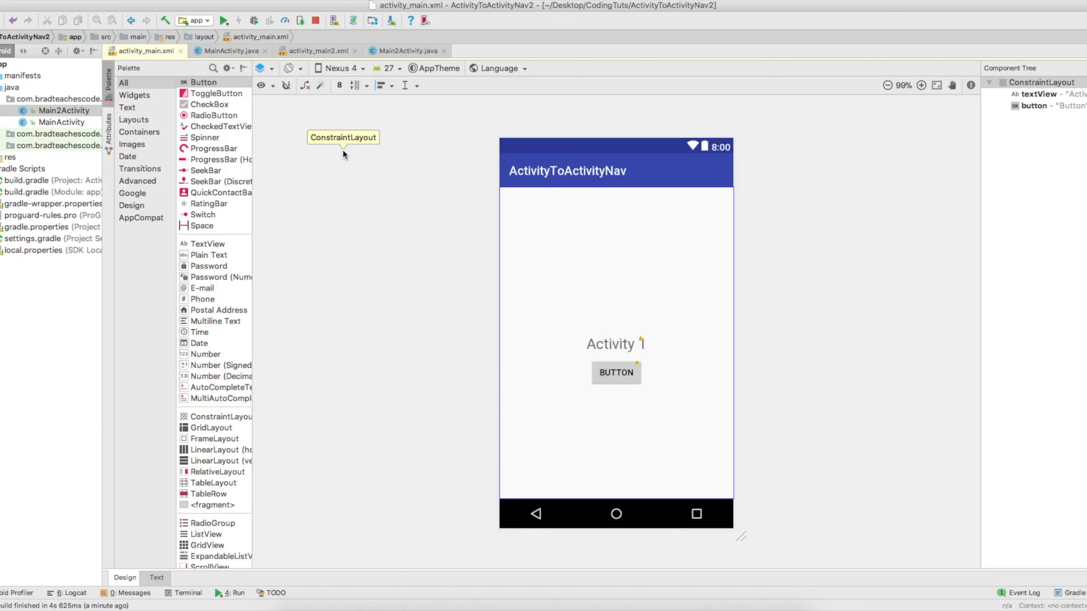